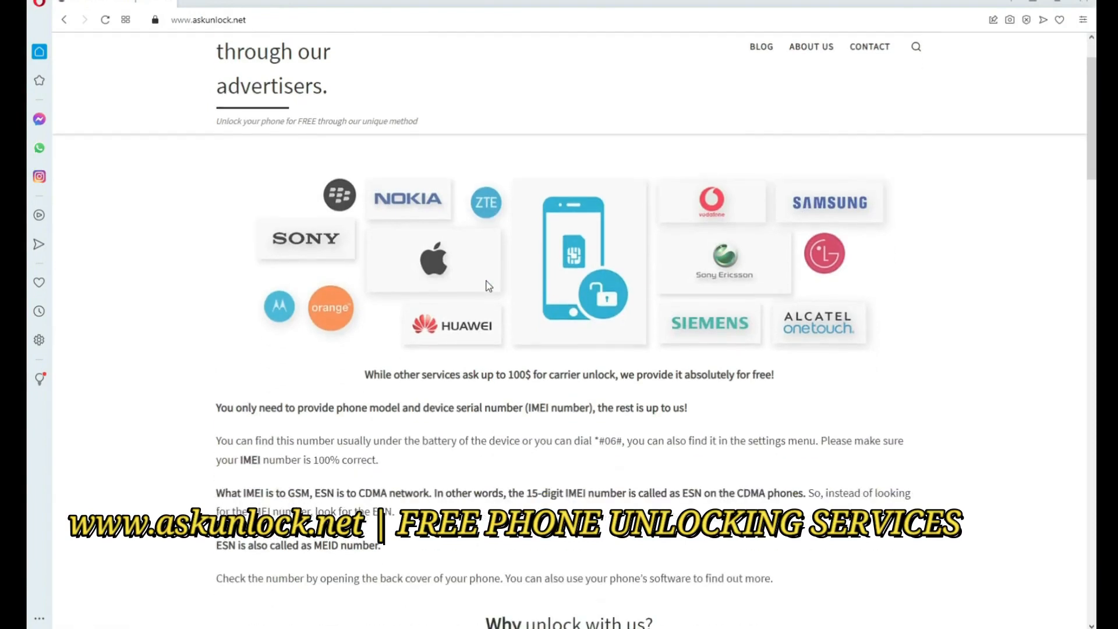
Scroll the askunlock.net home page down to the empty unlock request form.
scroll(down, 3)
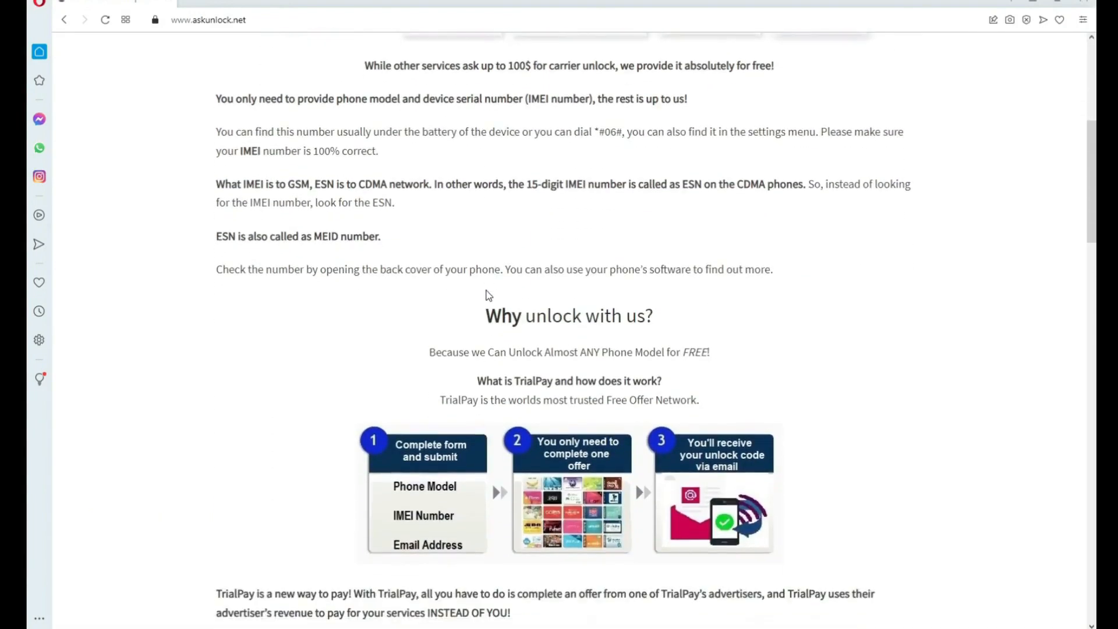
scroll(down, 3)
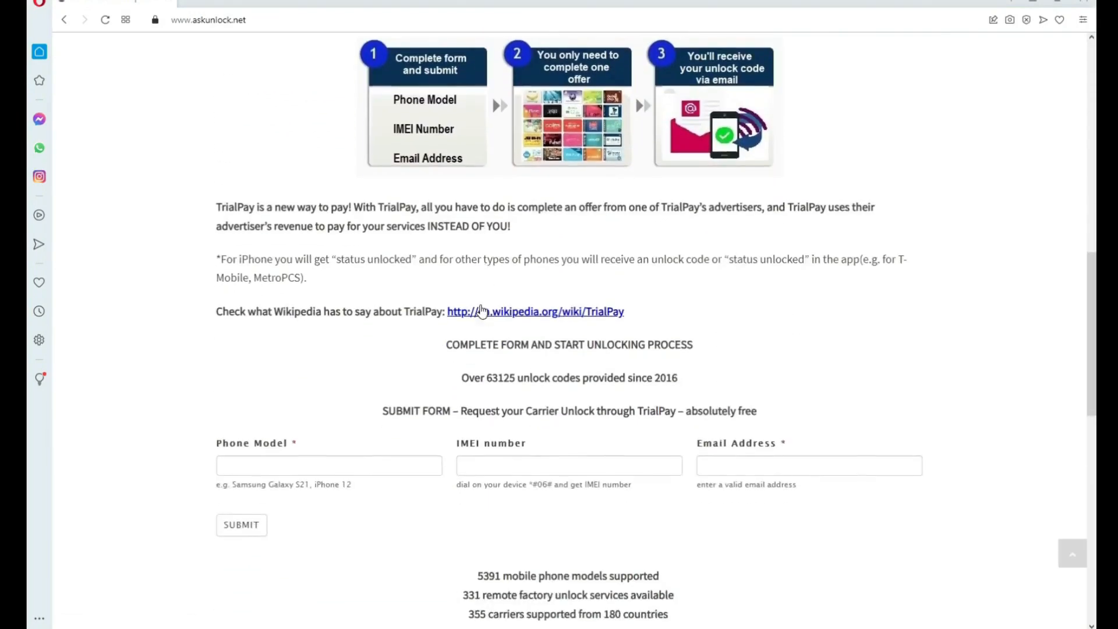
scroll(down, 3)
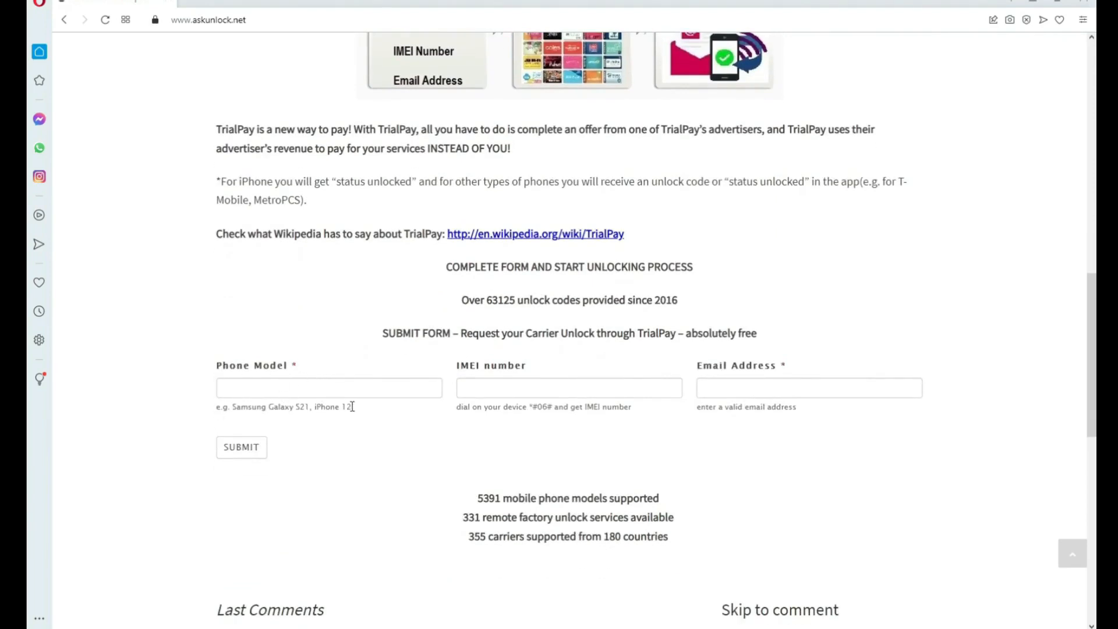
mouse_move(460, 430)
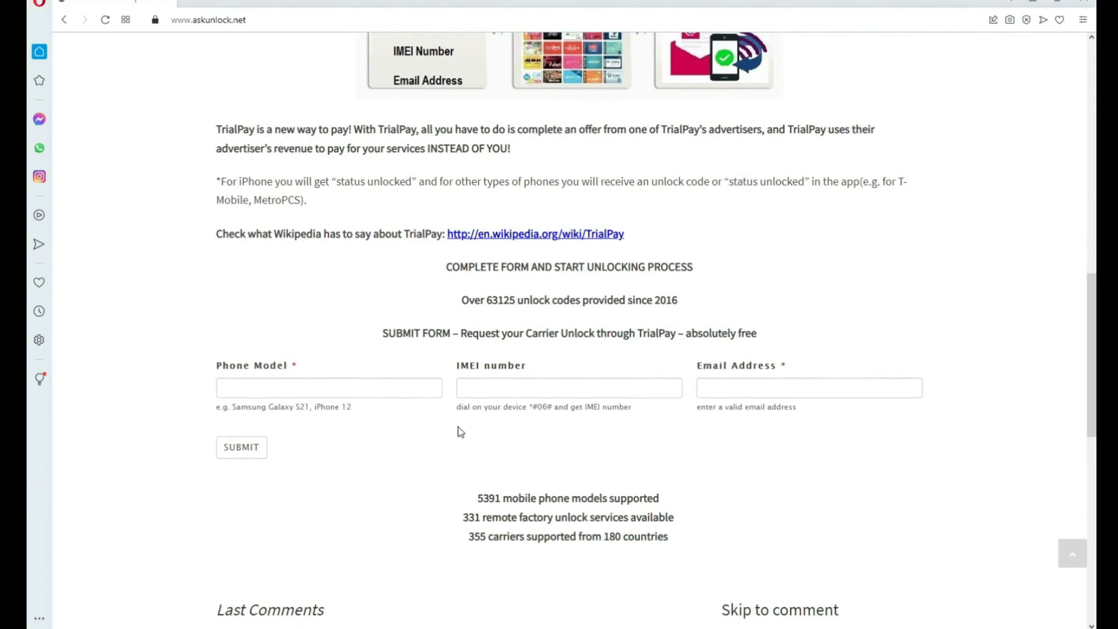
mouse_move(632, 404)
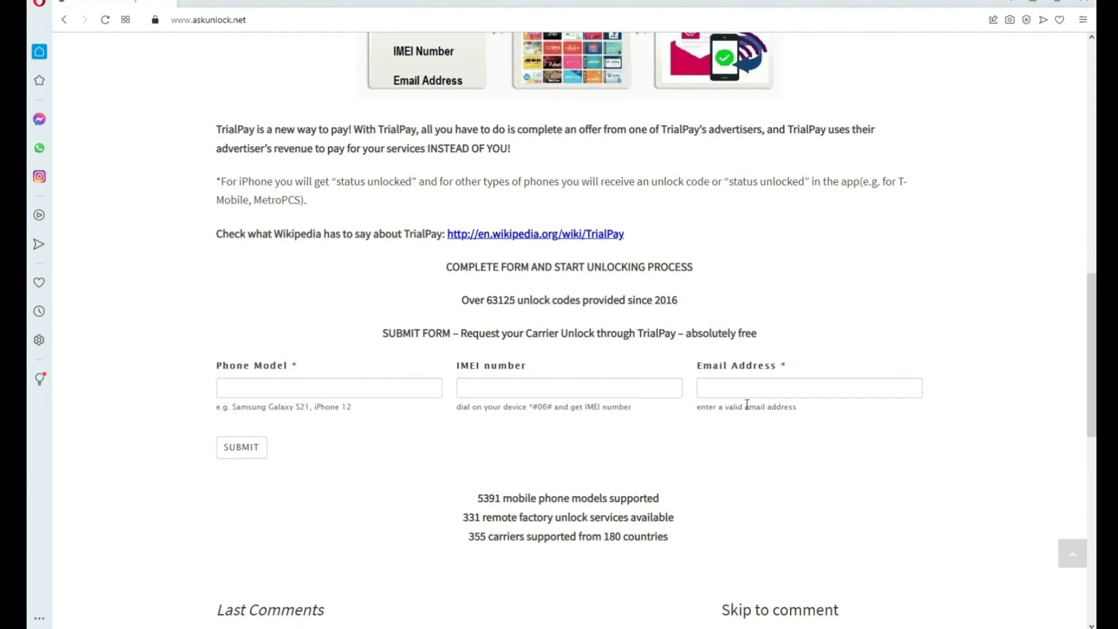
mouse_move(790, 369)
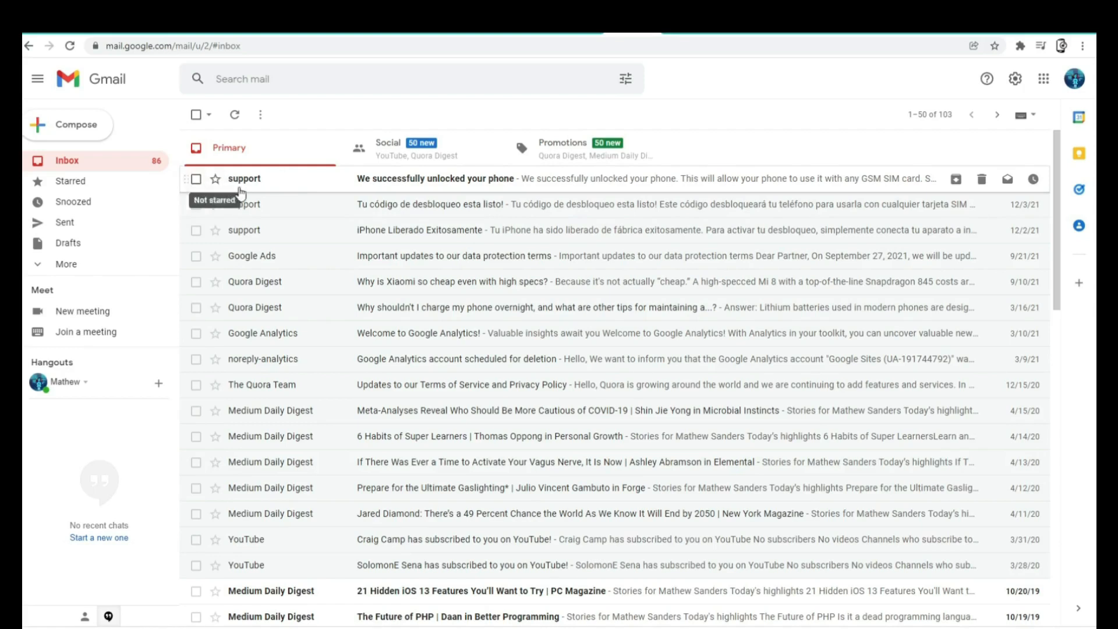
mouse_move(560, 192)
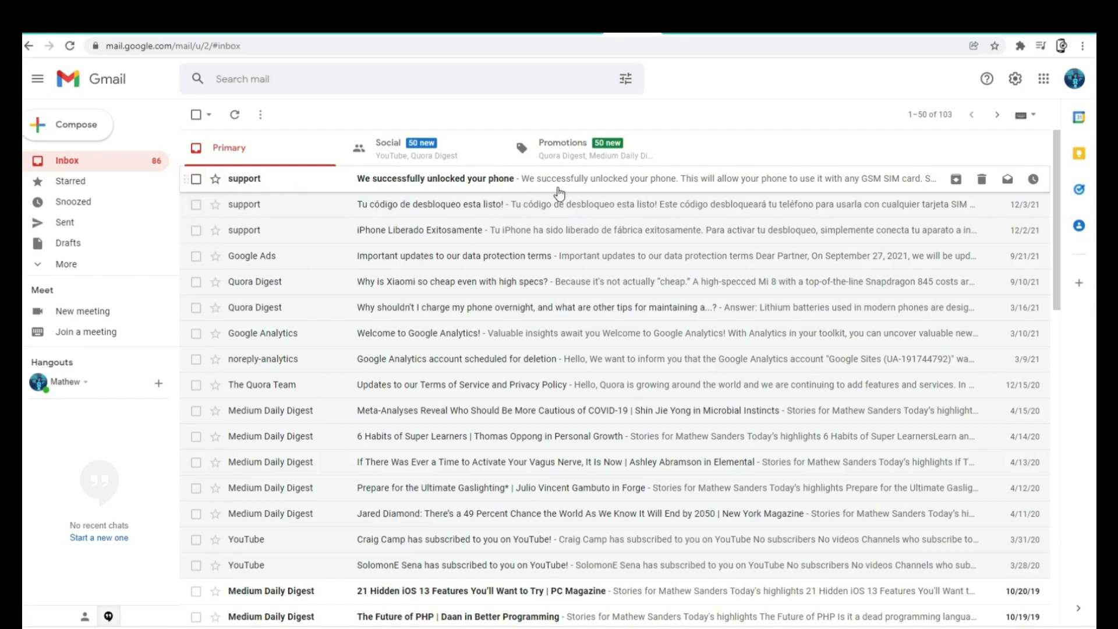
mouse_move(262, 181)
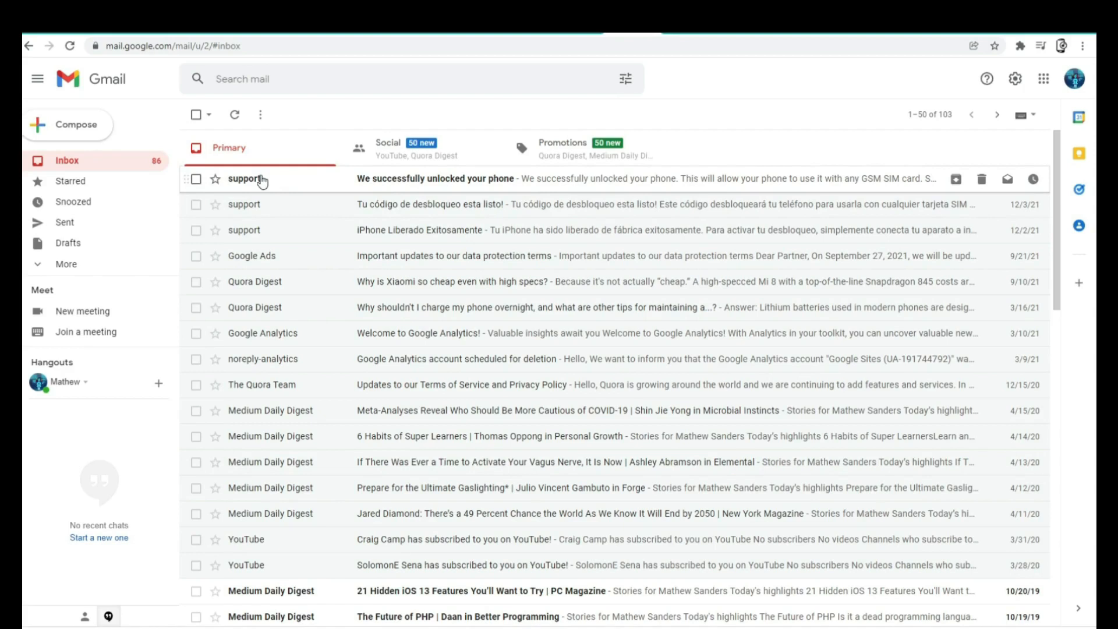
mouse_move(488, 187)
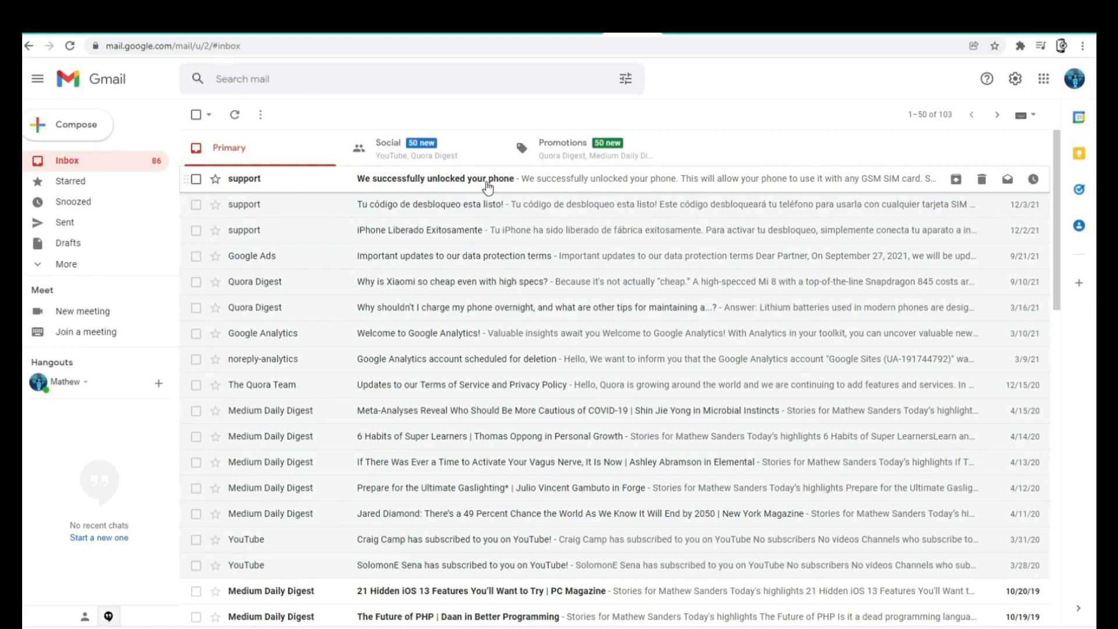
Open the unlock confirmation email and highlight the 'fully unlocked' wording in its step-5 instruction.
click(435, 178)
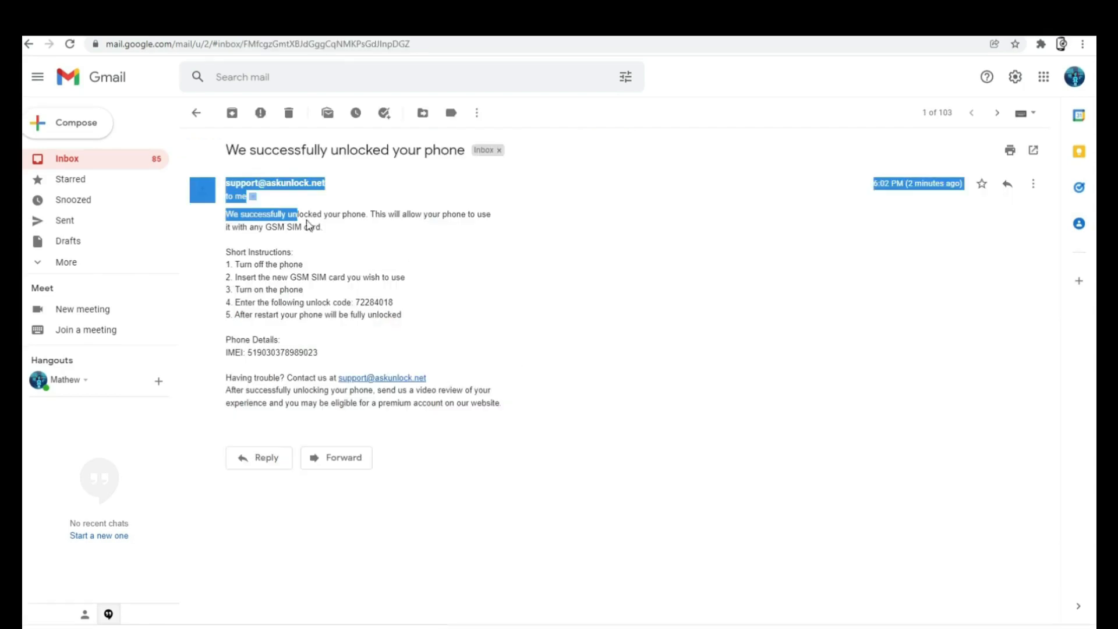
click(358, 258)
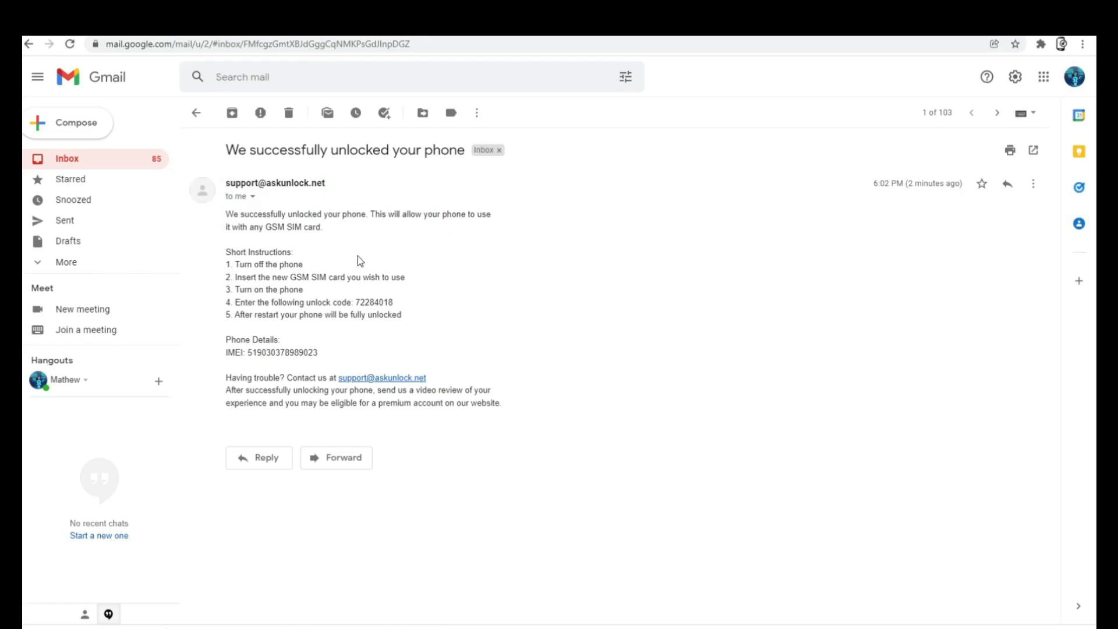
mouse_move(306, 300)
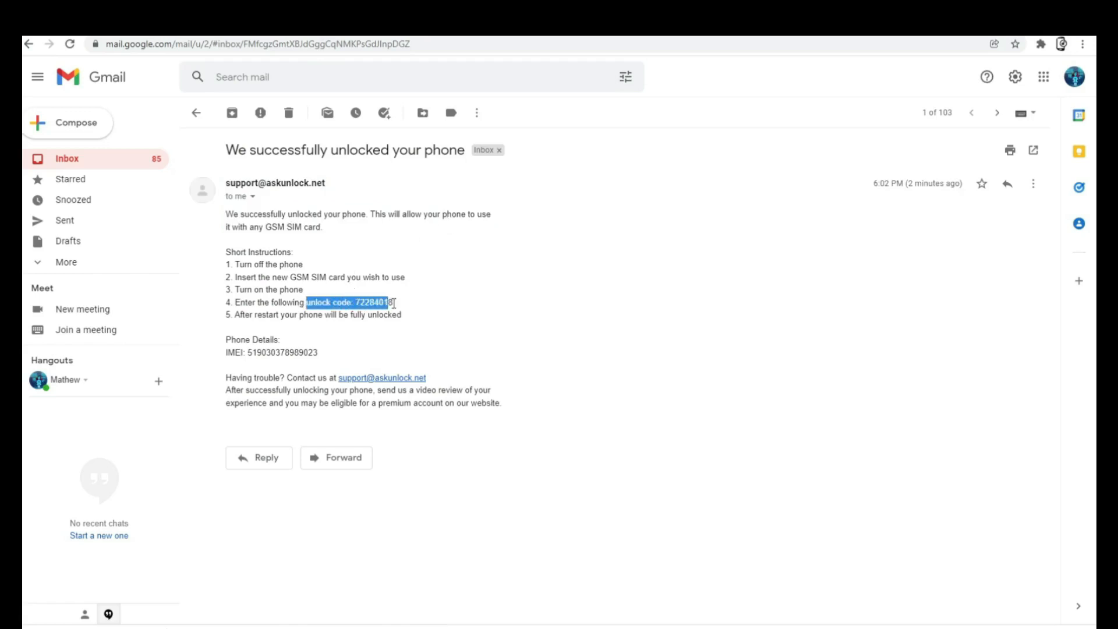
click(389, 338)
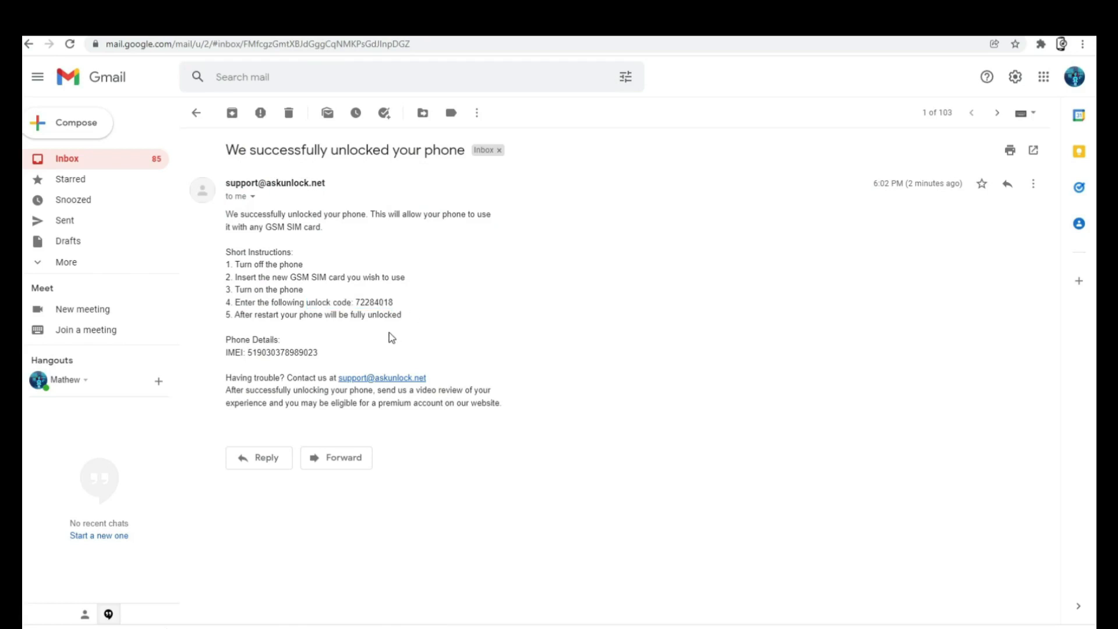
double_click(375, 314)
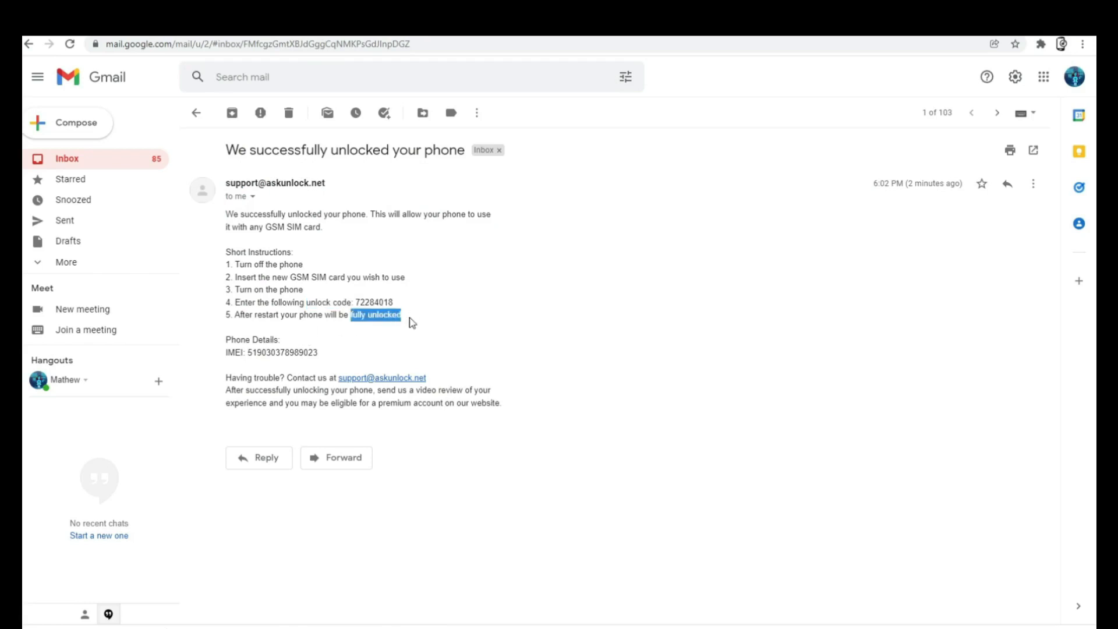
double_click(384, 315)
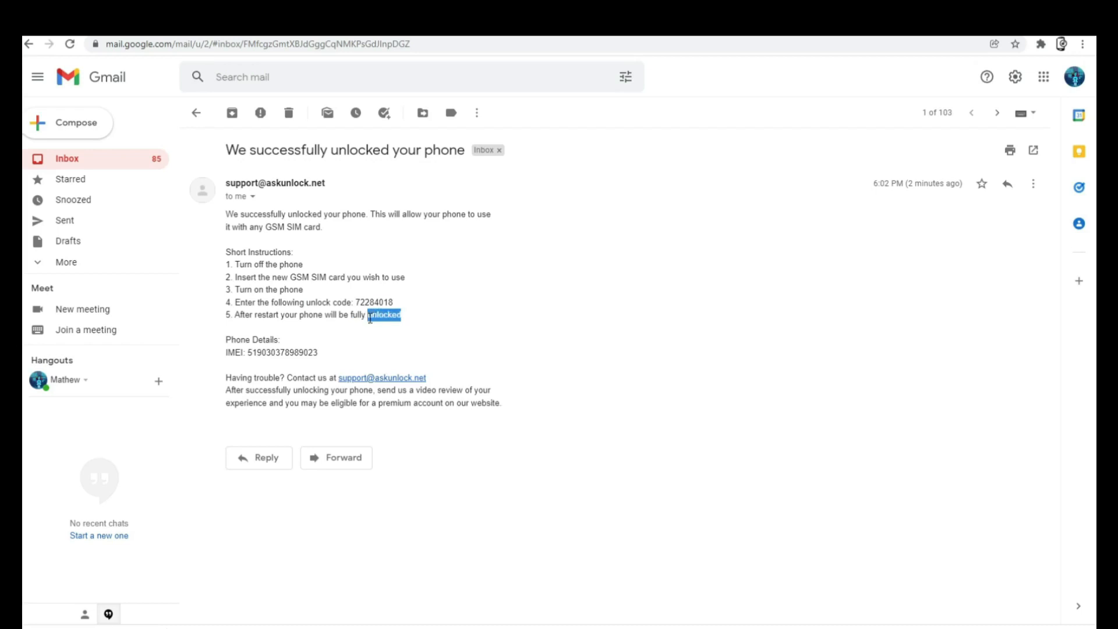
click(594, 318)
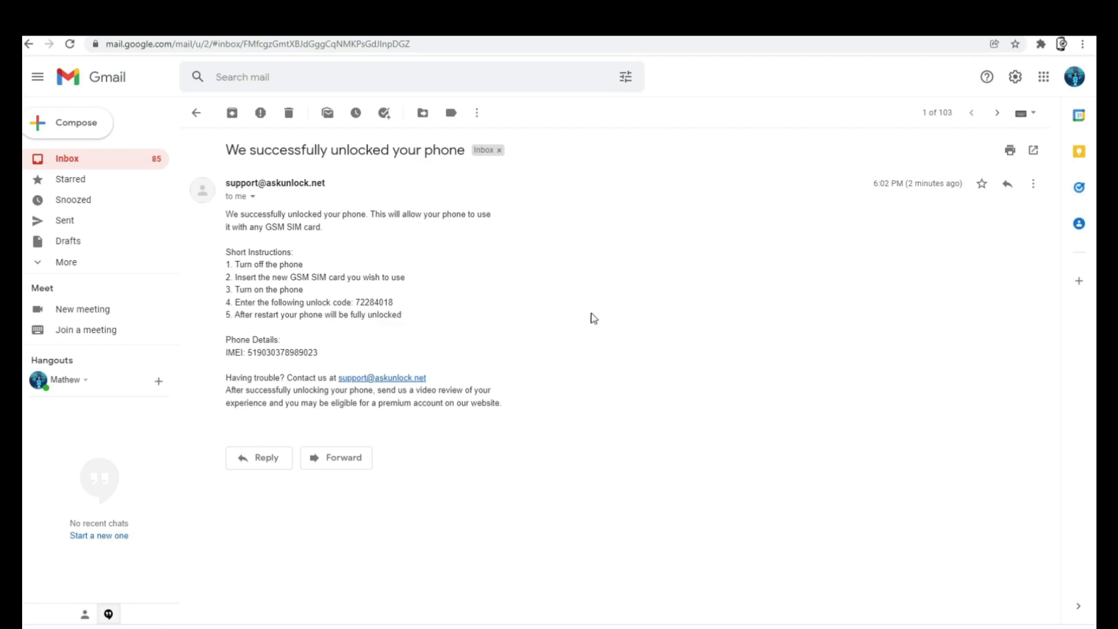
mouse_move(480, 316)
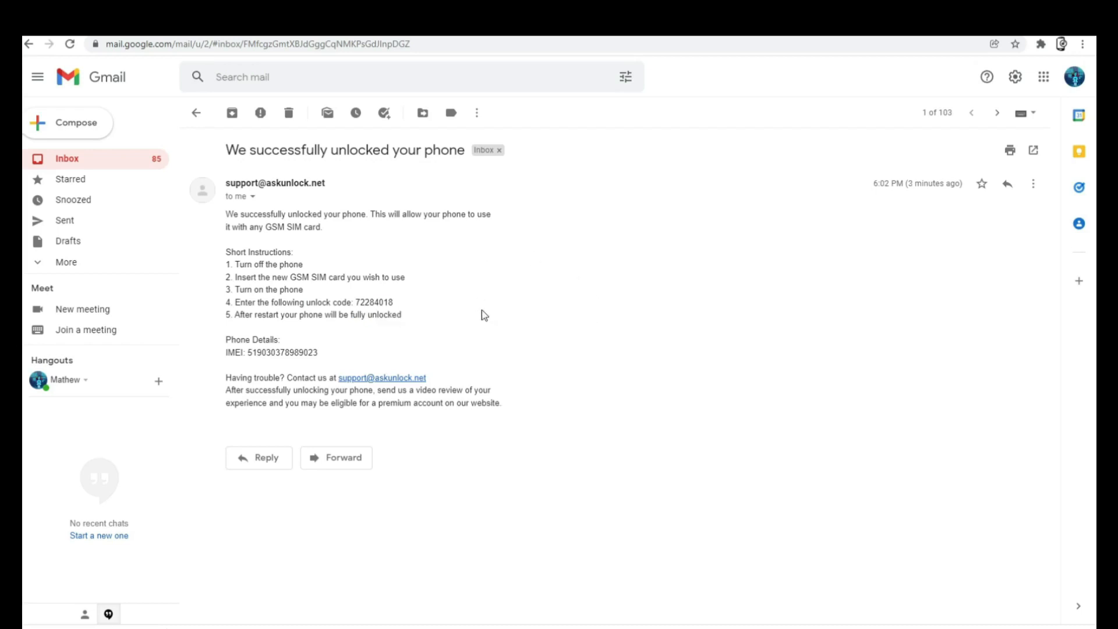